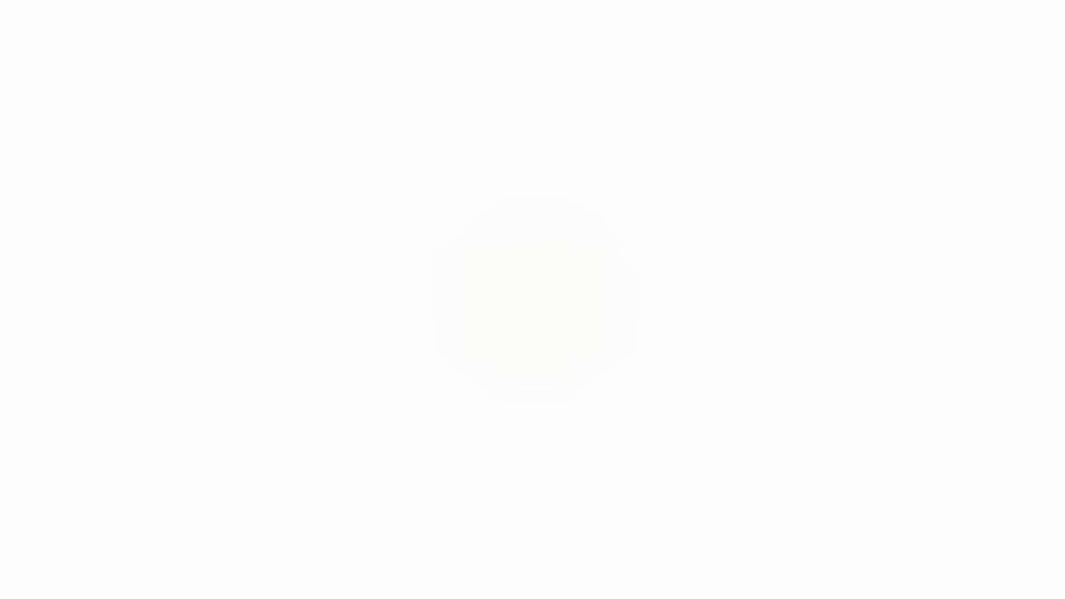
pyautogui.click(535, 305)
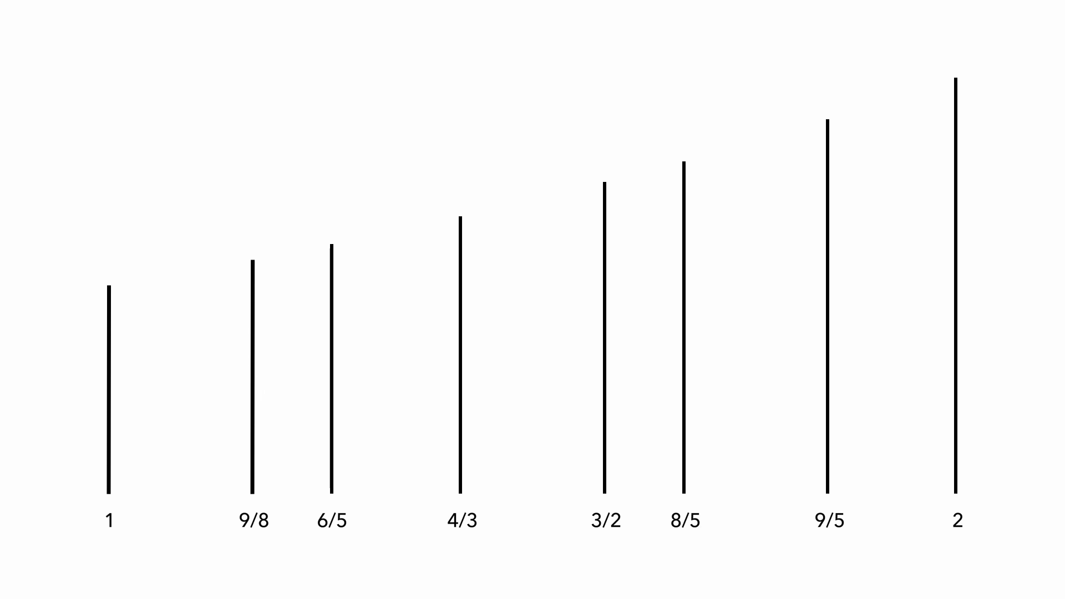
pyautogui.click(958, 285)
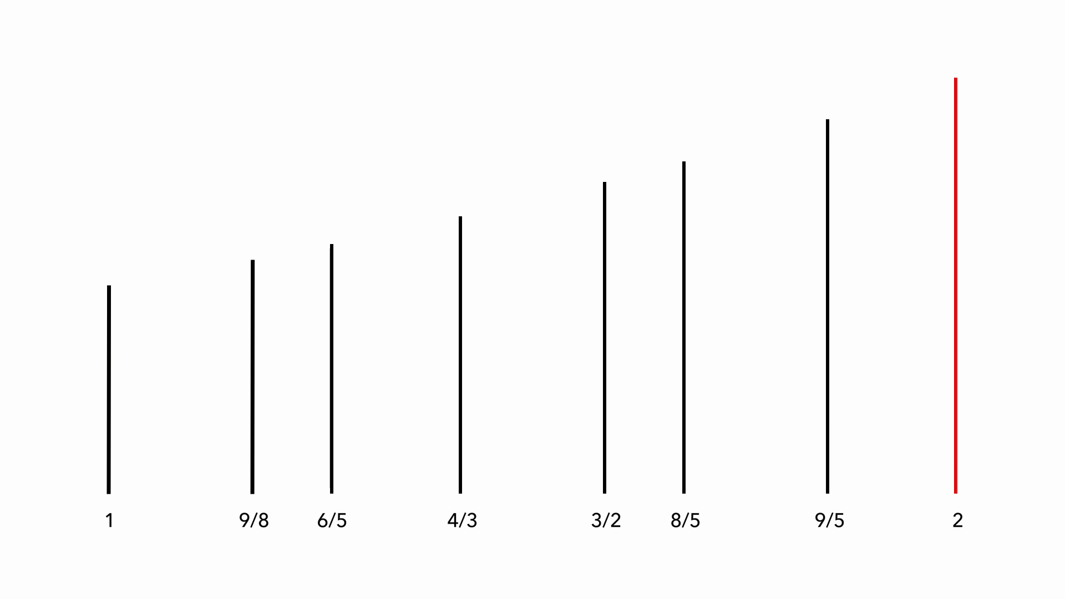